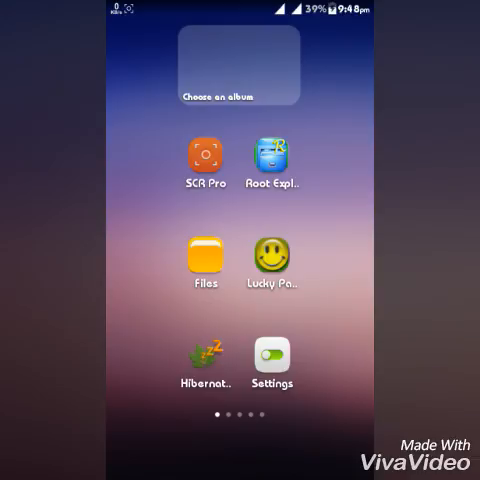
# Launch Lucky Patcher, then quit it, confirming the exit prompt.
pyautogui.click(176, 310)
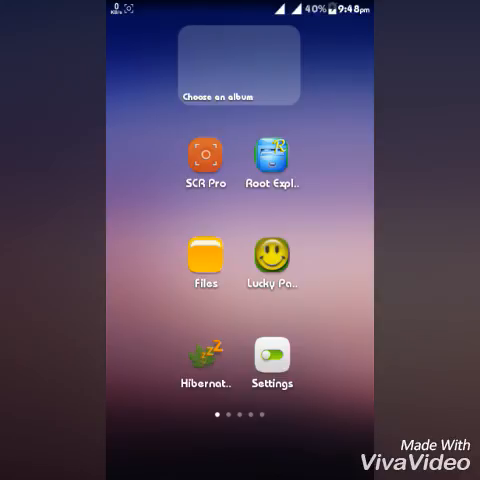
pyautogui.click(272, 264)
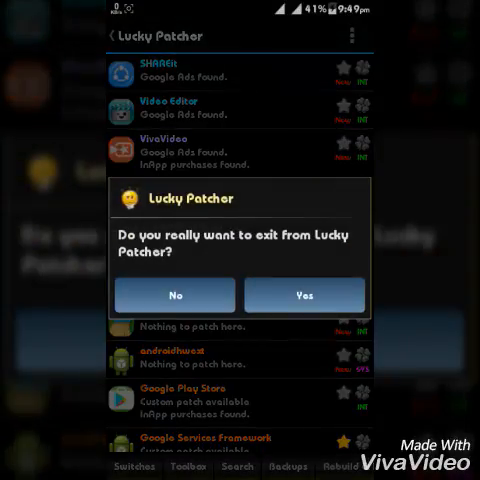
pyautogui.click(304, 294)
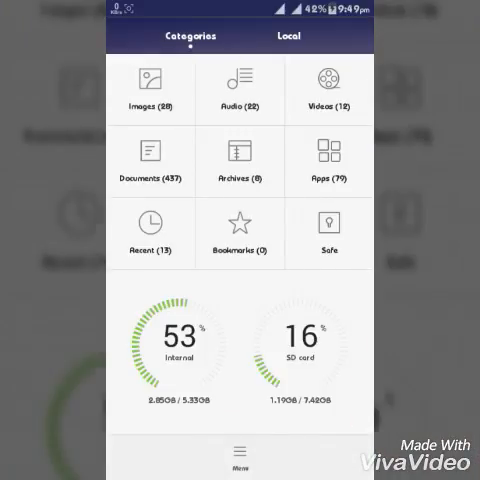
# Locate the MIUI ROM zip under the Local tab and start extracting it.
pyautogui.click(288, 36)
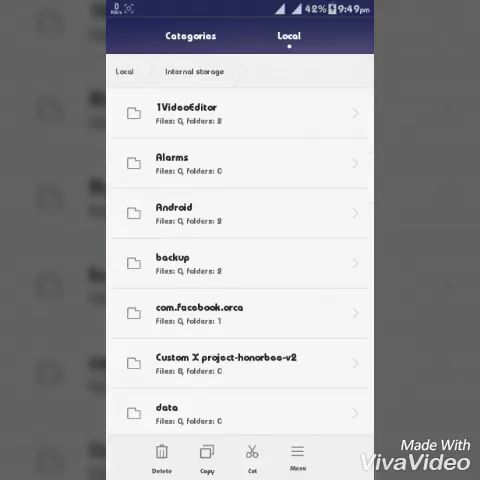
pyautogui.scroll(-3)
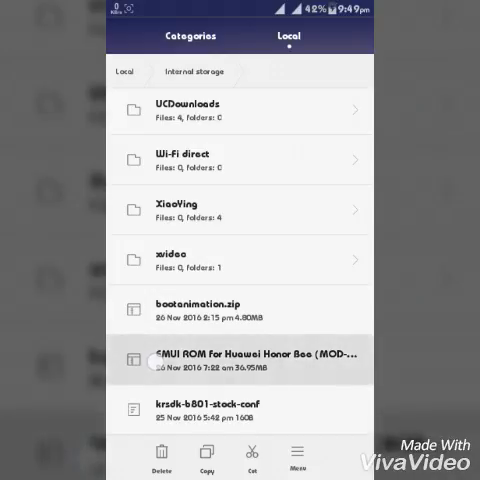
pyautogui.click(240, 360)
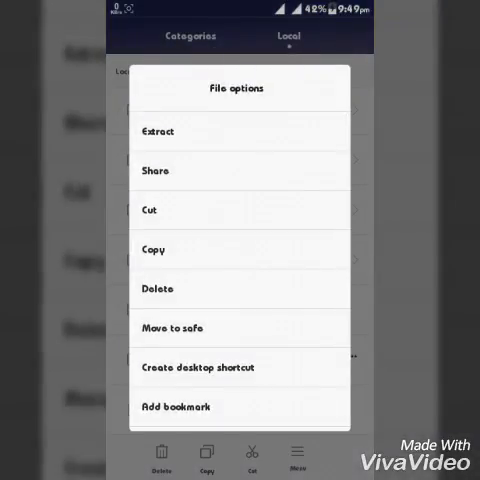
pyautogui.click(168, 132)
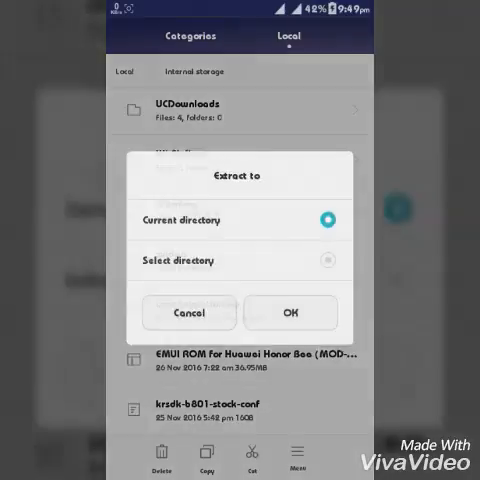
# Extract to the chosen directory, overwriting all existing files.
pyautogui.click(328, 260)
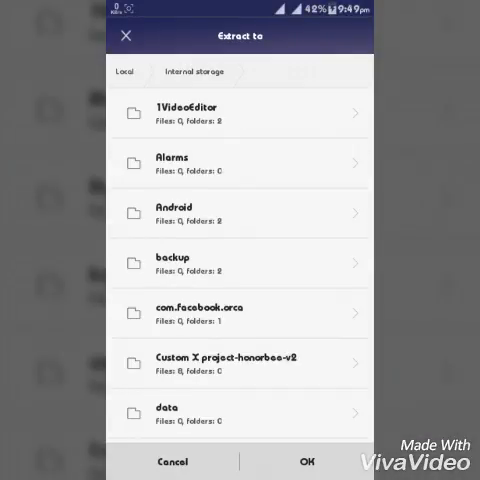
pyautogui.click(306, 462)
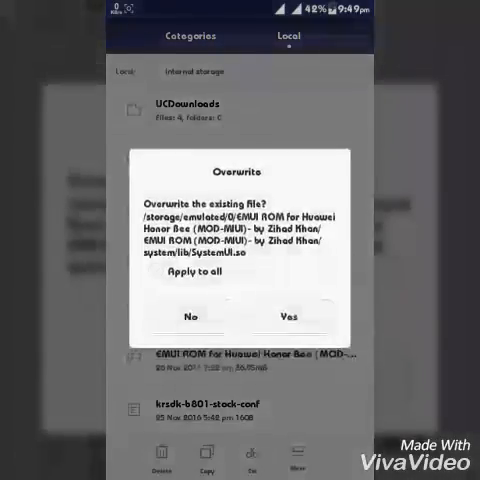
pyautogui.click(144, 276)
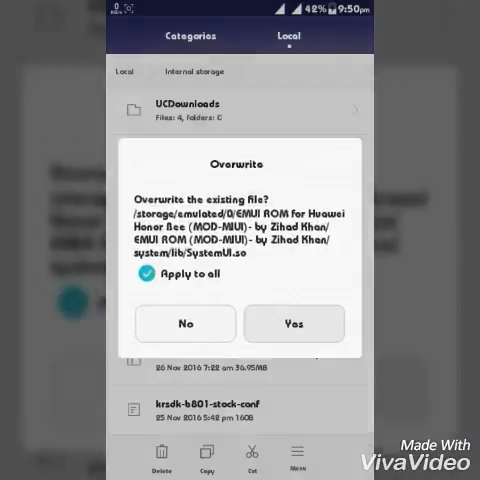
pyautogui.click(294, 324)
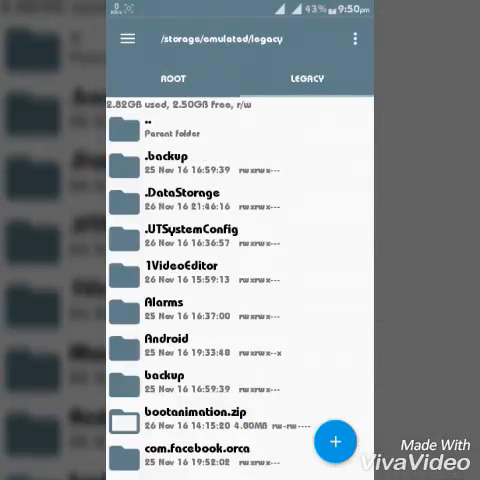
# Scroll through the extracted ROM folder on the way to the device root.
pyautogui.scroll(-3)
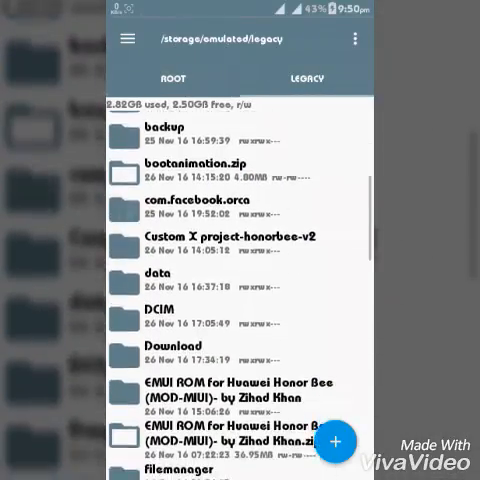
pyautogui.scroll(-3)
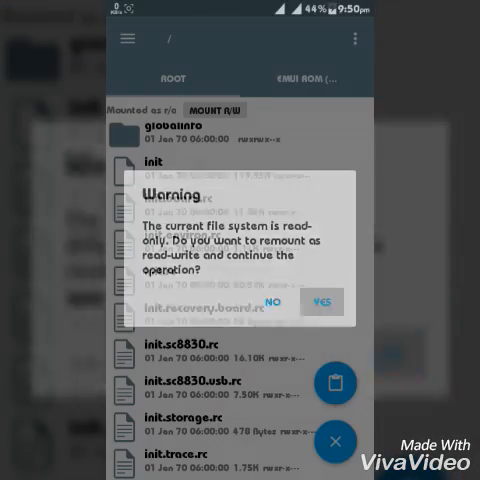
# Remount the file system as writable and apply new permissions to the META-INF folder.
pyautogui.click(324, 304)
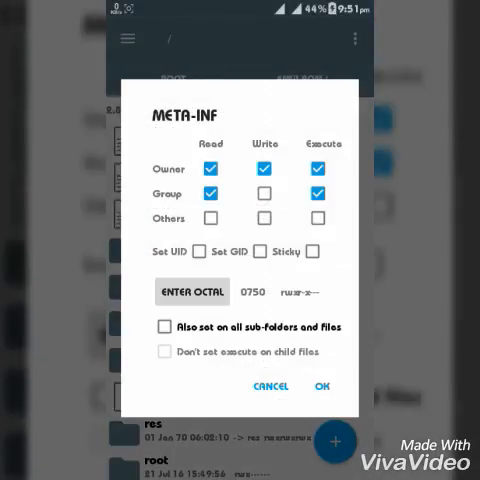
pyautogui.click(320, 168)
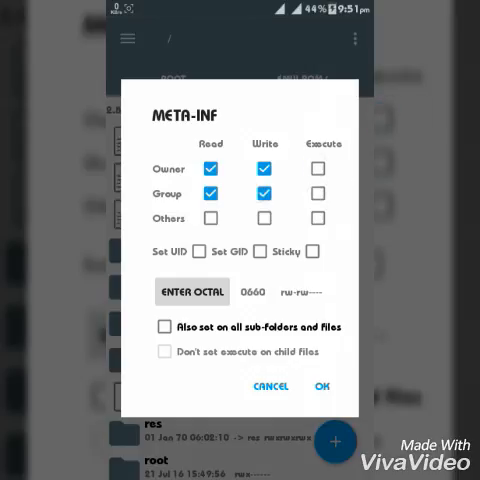
pyautogui.click(320, 386)
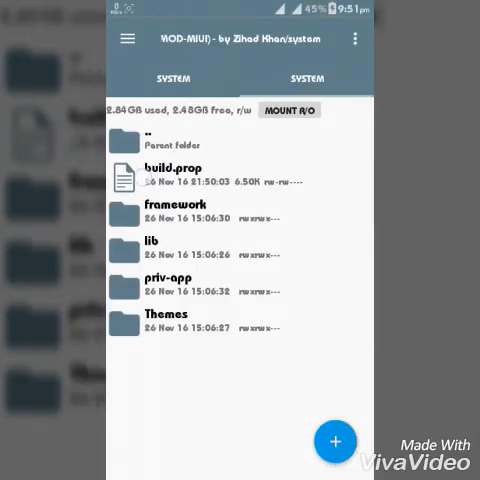
# Paste the modded build.prop into /system, remounting R/W, overwriting, and confirming 0644 permissions.
pyautogui.click(336, 440)
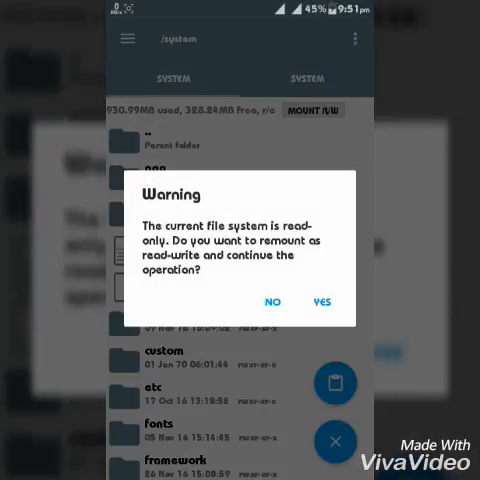
pyautogui.click(320, 300)
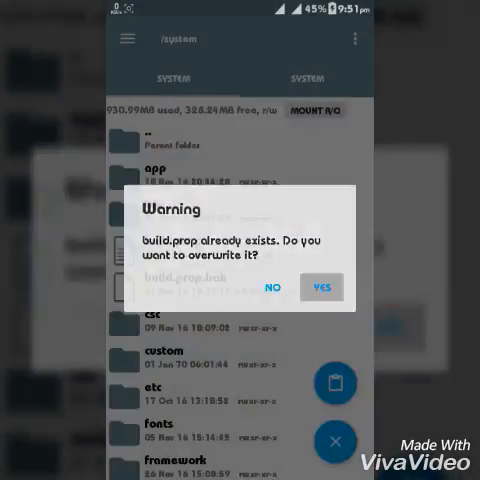
pyautogui.click(320, 288)
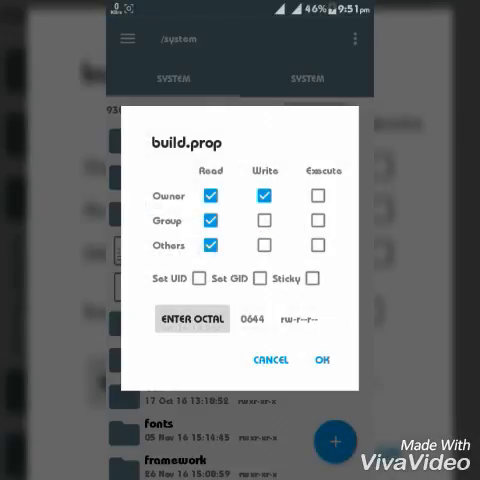
pyautogui.click(320, 360)
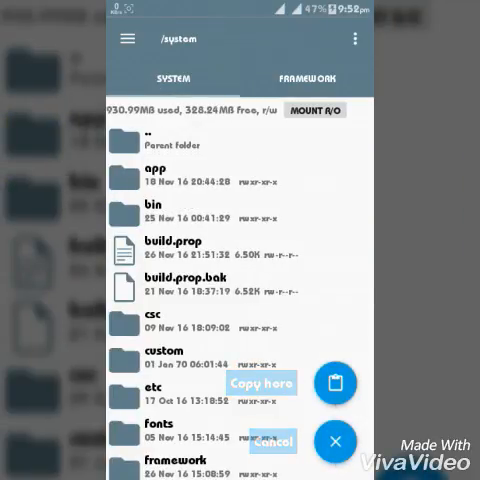
# Replace the framework files for all items and dismiss the resulting app crash messages.
pyautogui.scroll(-3)
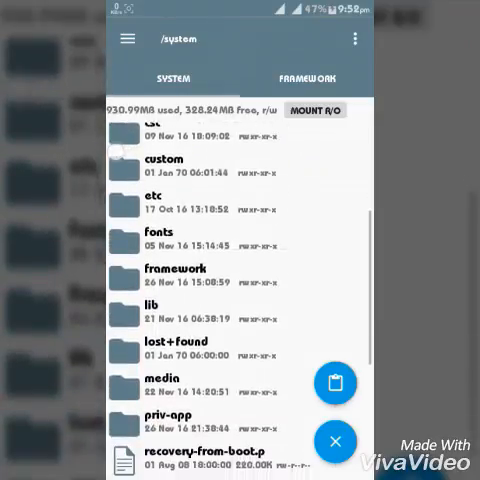
pyautogui.scroll(-3)
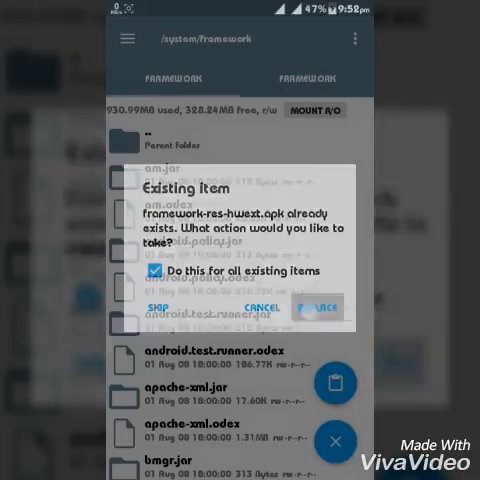
pyautogui.click(314, 304)
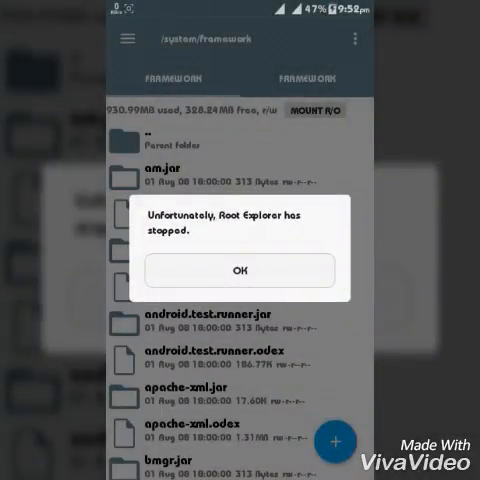
pyautogui.click(240, 272)
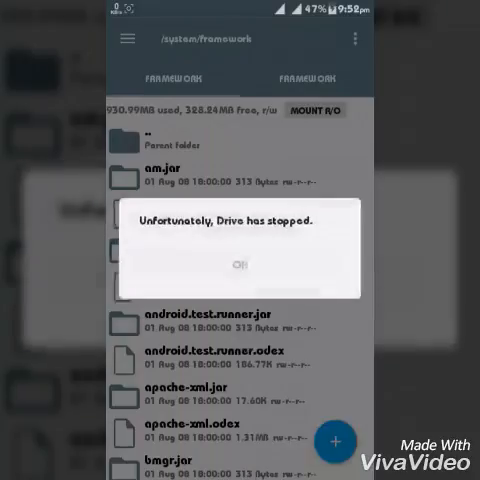
pyautogui.click(240, 264)
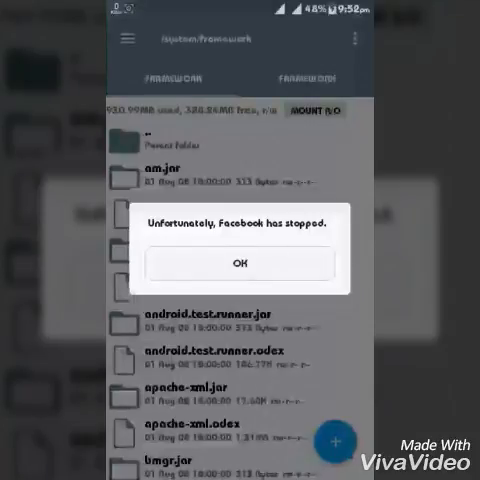
pyautogui.click(240, 264)
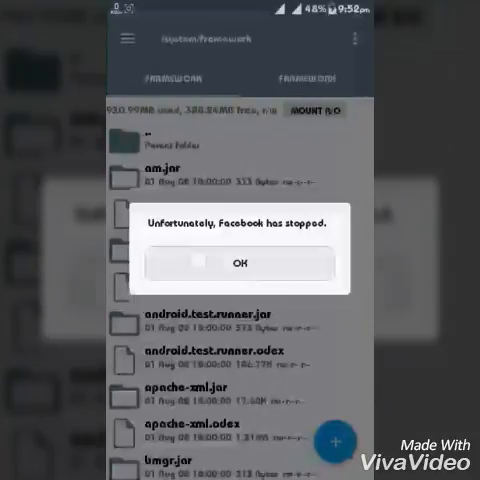
pyautogui.click(240, 264)
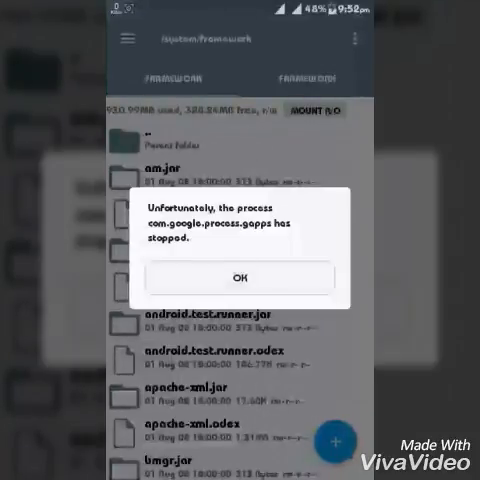
pyautogui.click(240, 278)
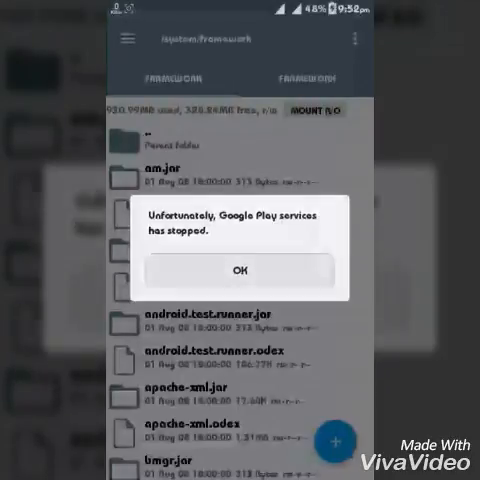
pyautogui.click(240, 270)
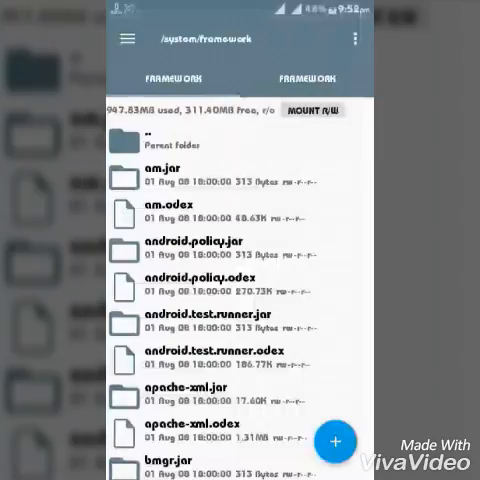
# Set framework-res.apk in /system/framework to permissions rw-r--r-- (0644).
pyautogui.scroll(-3)
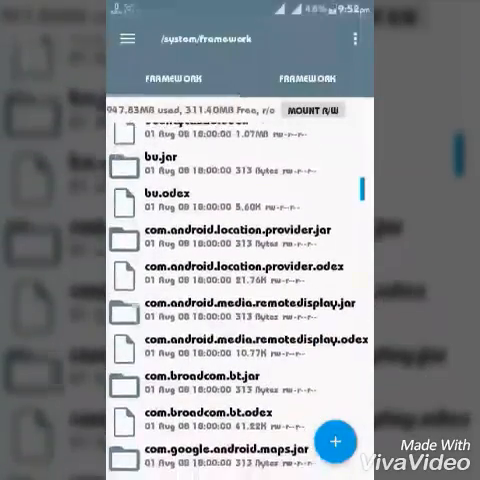
pyautogui.scroll(-3)
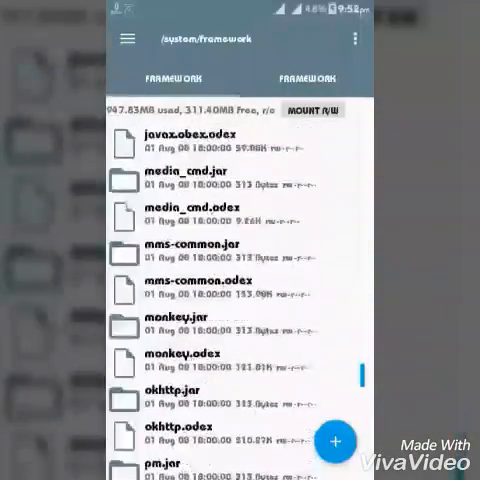
pyautogui.scroll(-3)
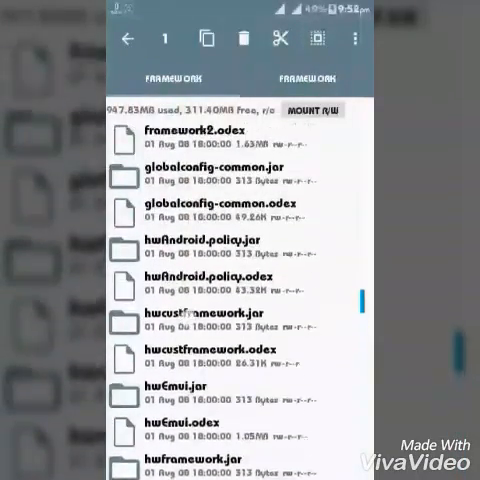
pyautogui.scroll(3)
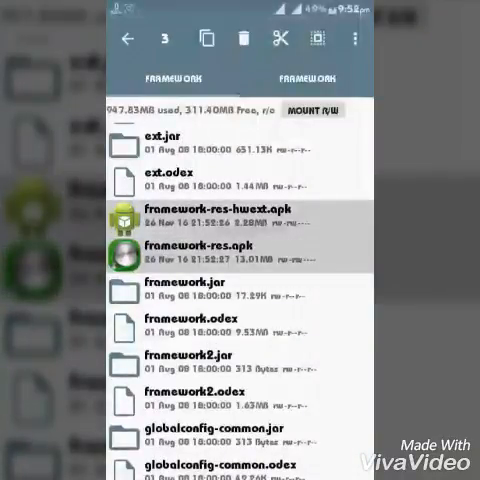
pyautogui.click(352, 40)
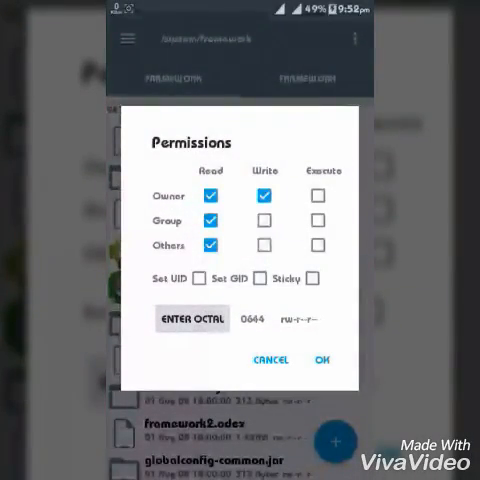
pyautogui.click(320, 360)
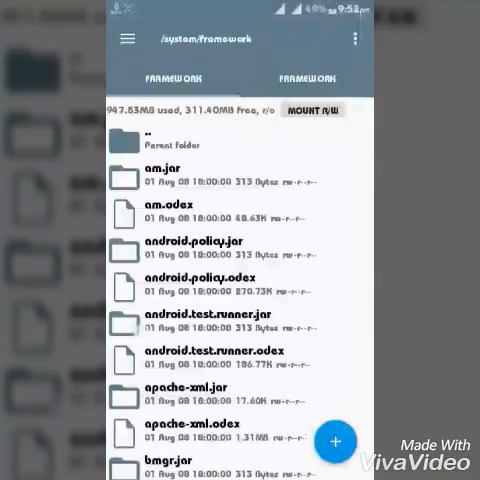
# Paste SystemUI.so into /system/lib, overwriting the existing file.
pyautogui.scroll(-3)
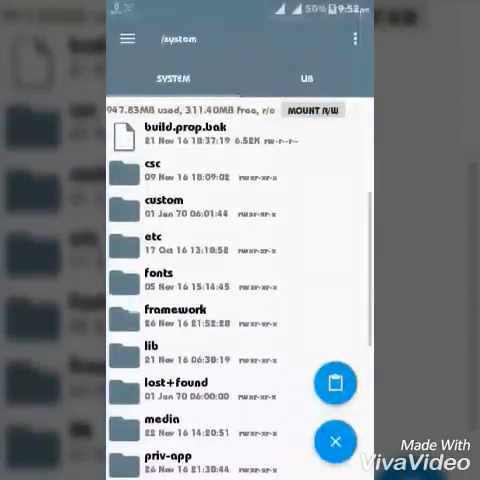
pyautogui.scroll(-3)
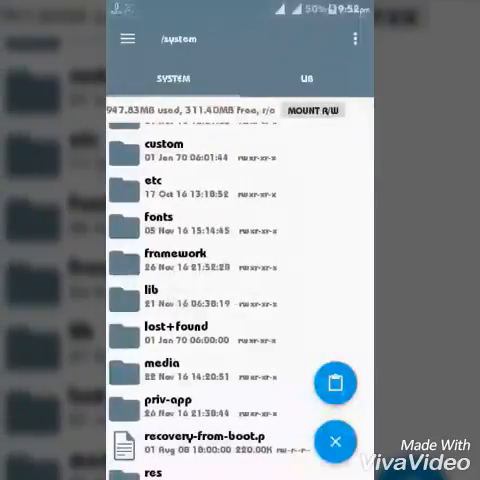
pyautogui.click(160, 296)
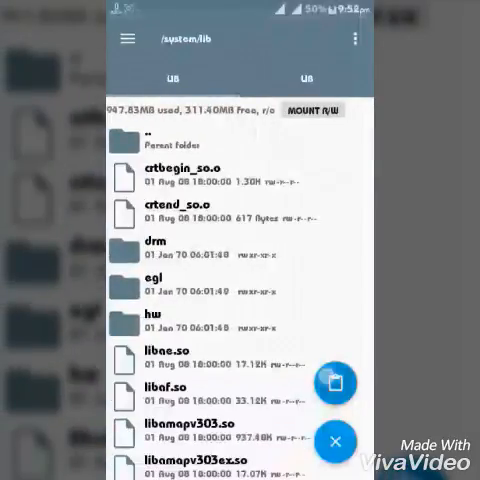
pyautogui.click(332, 384)
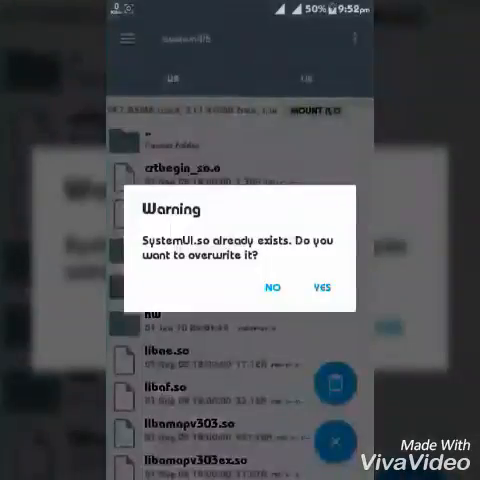
pyautogui.click(320, 288)
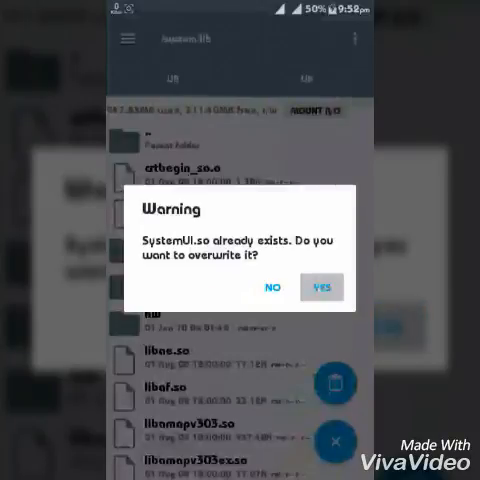
pyautogui.click(320, 288)
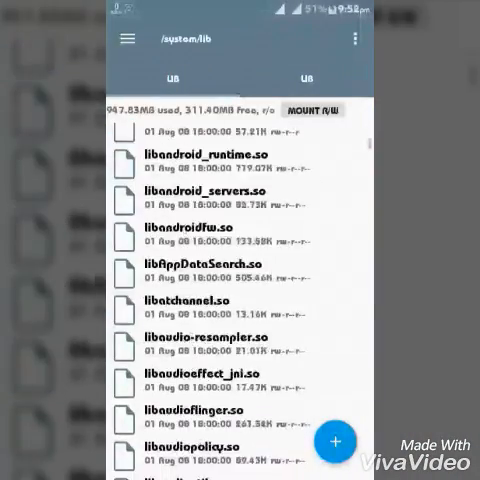
# Bring up the Permissions dialog for the pasted SystemUI.so.
pyautogui.scroll(-3)
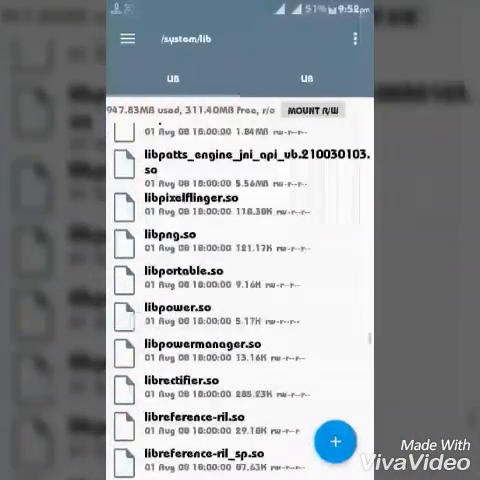
pyautogui.scroll(-3)
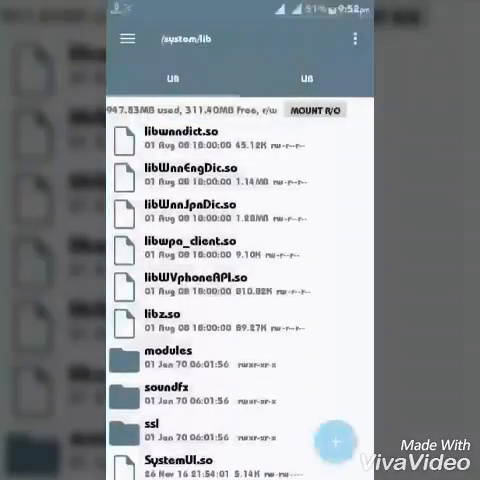
pyautogui.click(186, 460)
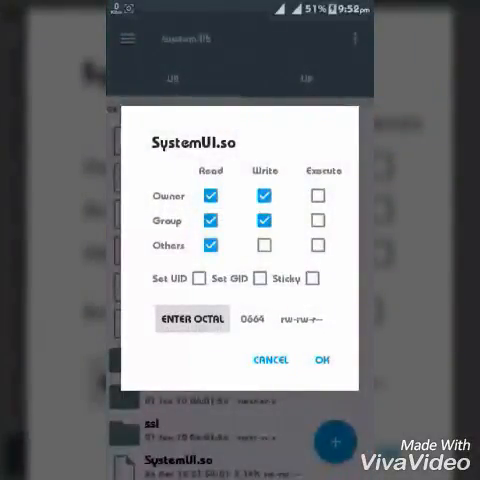
# Apply SystemUI.so's permissions, then paste the Home launcher APK into /system, cancelling the installer prompt.
pyautogui.click(320, 360)
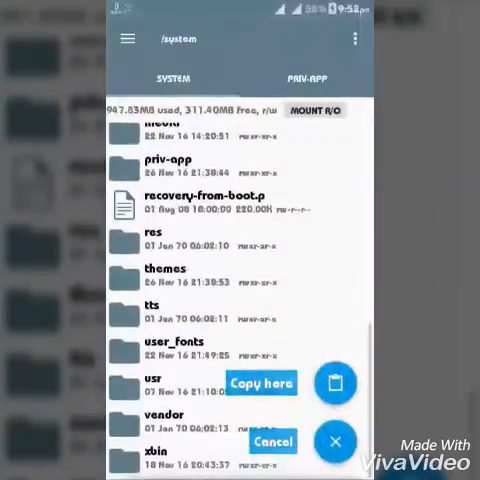
pyautogui.click(272, 440)
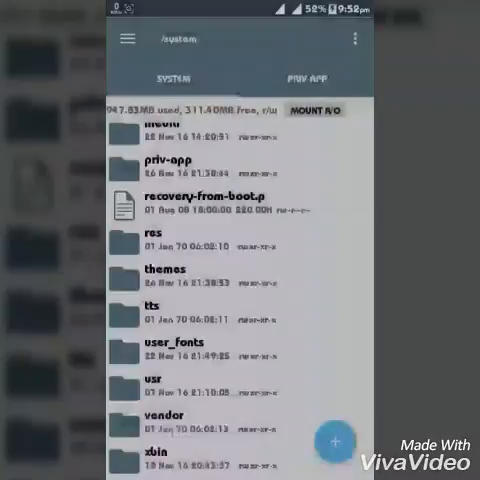
pyautogui.scroll(-3)
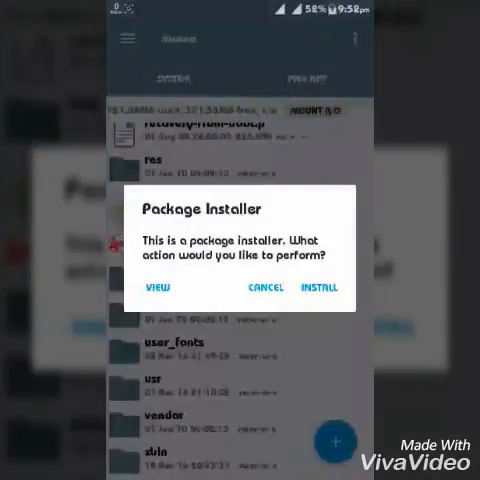
pyautogui.click(262, 288)
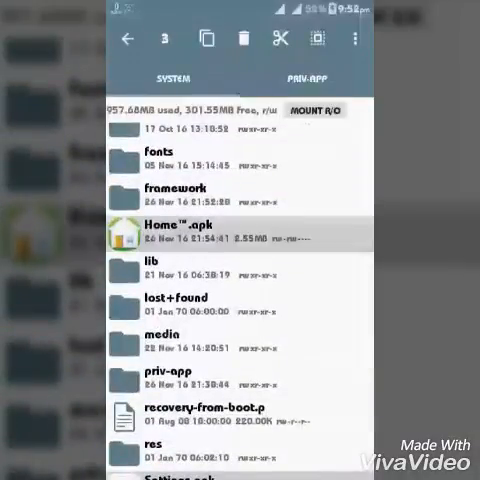
# Bring up the Permissions option for the Home APK via the overflow menu.
pyautogui.click(352, 40)
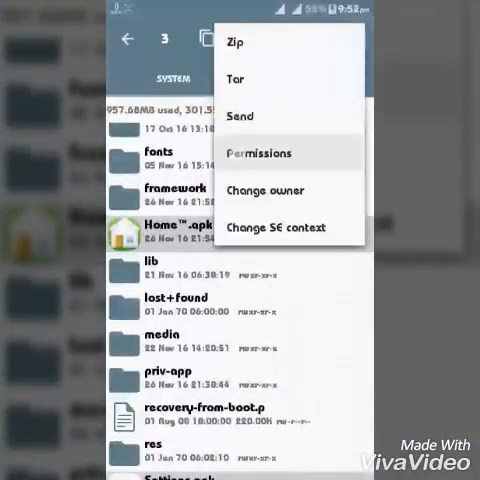
pyautogui.click(268, 152)
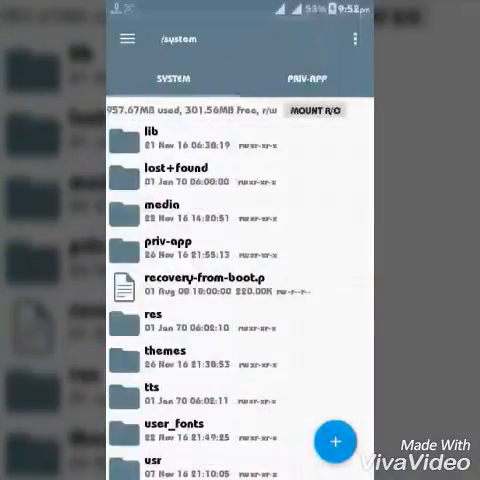
# Paste MIUI 7_NR.hwt into /system/themes and apply rw-r--r-- permissions to it.
pyautogui.click(172, 240)
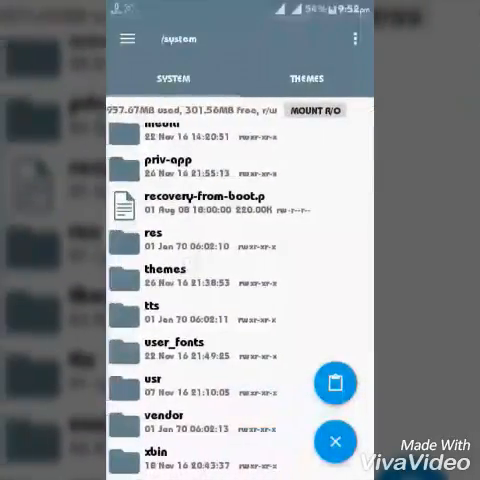
pyautogui.click(164, 274)
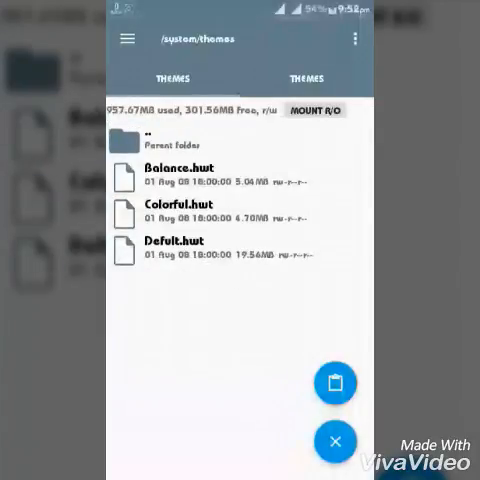
pyautogui.click(336, 384)
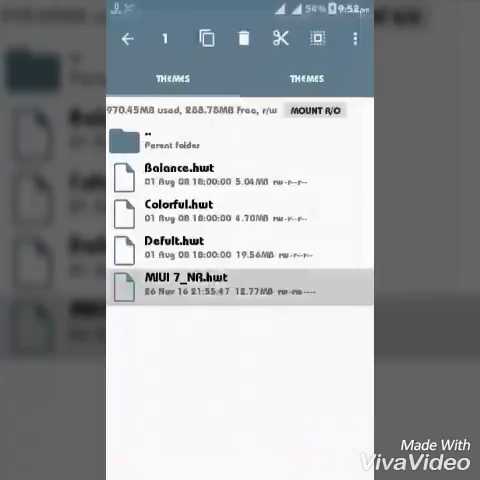
pyautogui.click(348, 40)
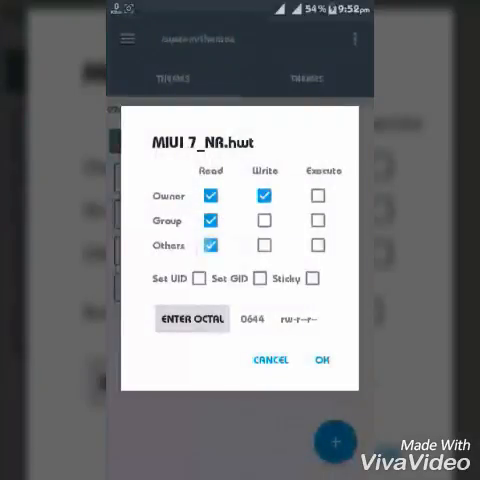
pyautogui.click(320, 360)
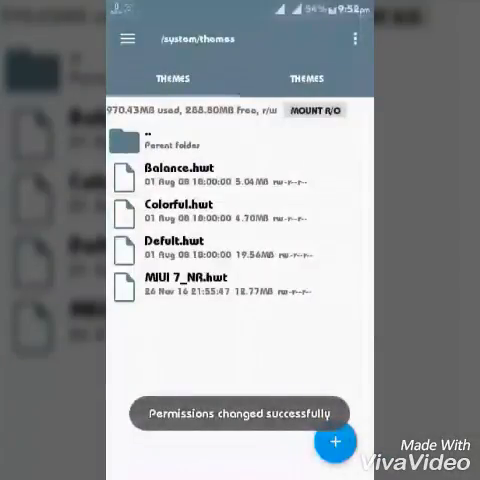
pyautogui.click(140, 138)
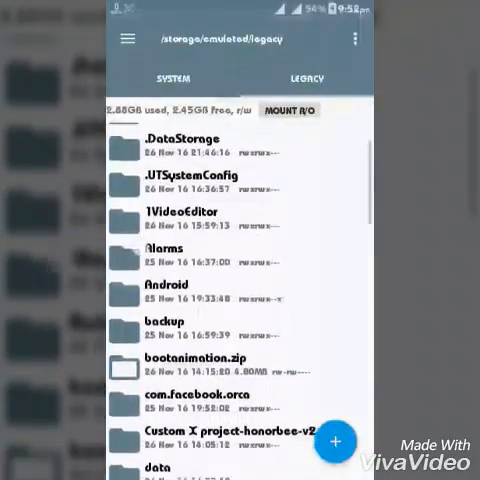
# Overwrite bootanimation.zip in /system/media and apply rw-r--r-- (0644) permissions.
pyautogui.scroll(-3)
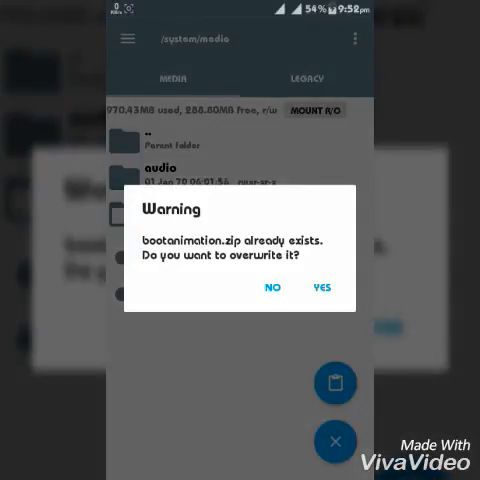
pyautogui.click(320, 288)
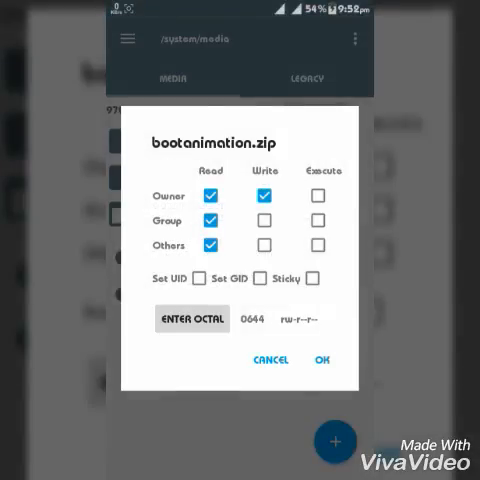
pyautogui.click(320, 360)
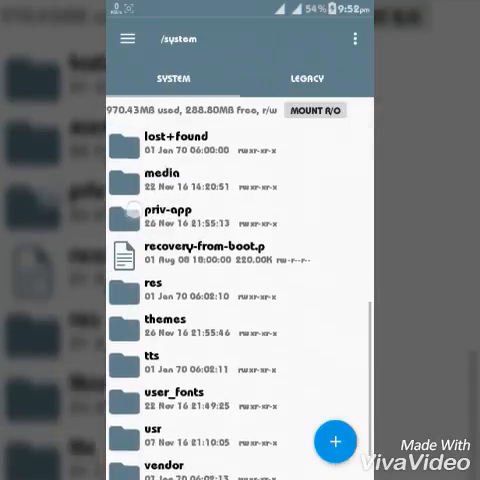
pyautogui.scroll(3)
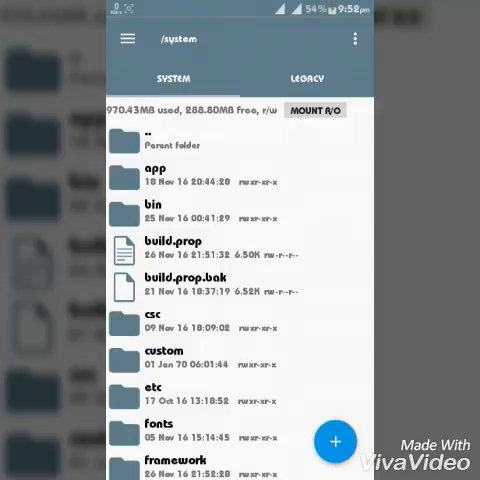
pyautogui.scroll(-3)
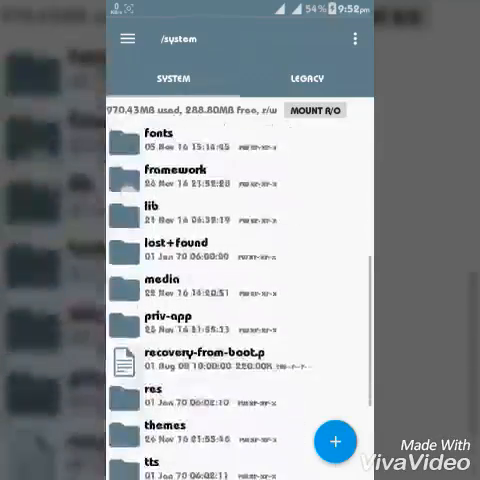
pyautogui.scroll(-3)
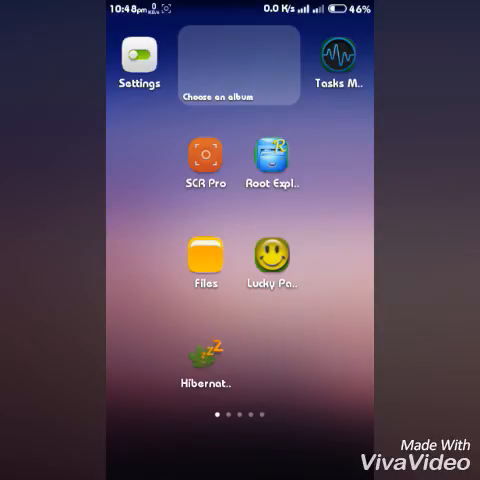
pyautogui.click(206, 160)
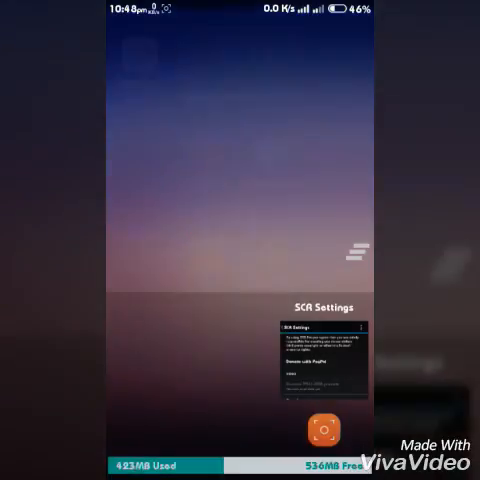
pyautogui.click(312, 432)
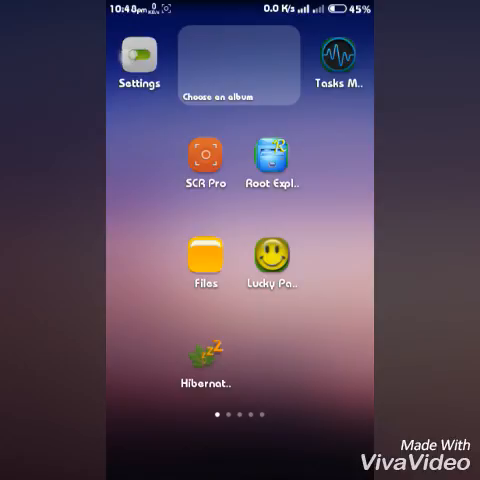
# Choose Xperia Home as the default launcher under Default app settings > Launcher.
pyautogui.click(138, 56)
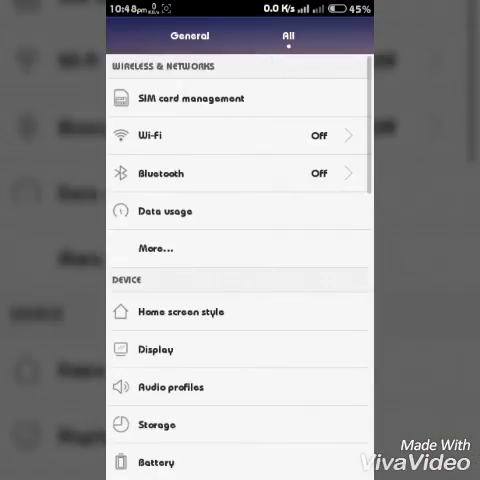
pyautogui.scroll(-3)
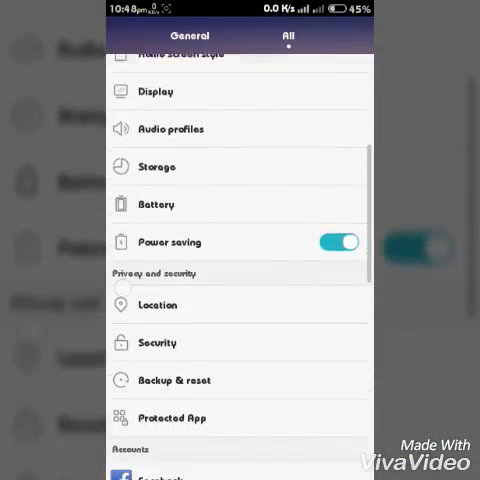
pyautogui.scroll(-3)
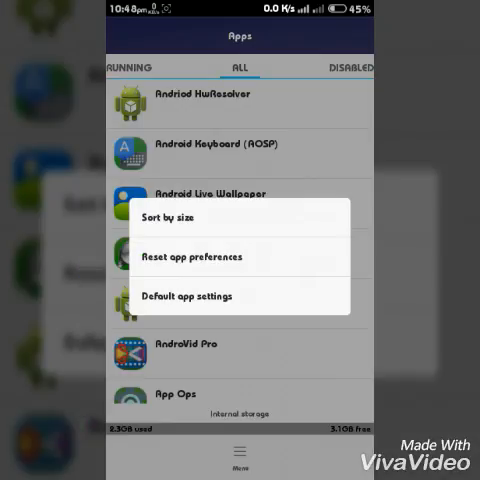
pyautogui.click(190, 296)
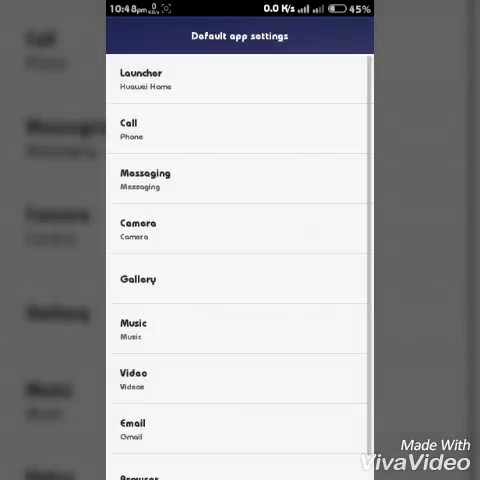
pyautogui.click(144, 78)
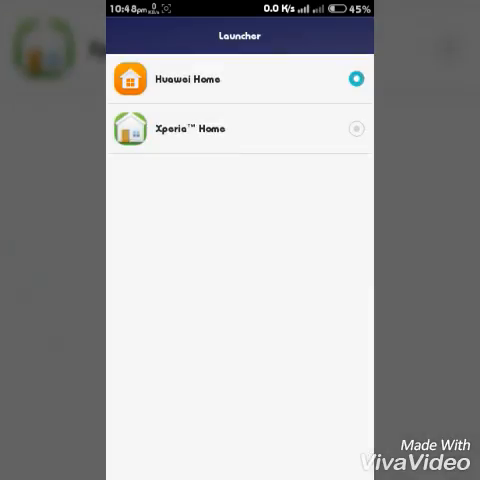
pyautogui.click(356, 128)
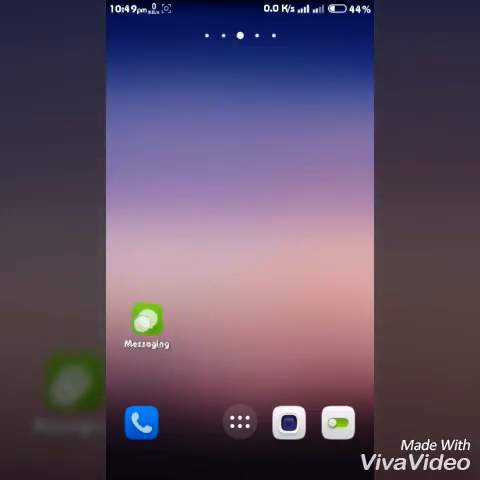
# Swipe up on the Xperia Home screen to reveal the full app drawer.
pyautogui.moveTo(152, 324); pyautogui.dragTo(188, 422)
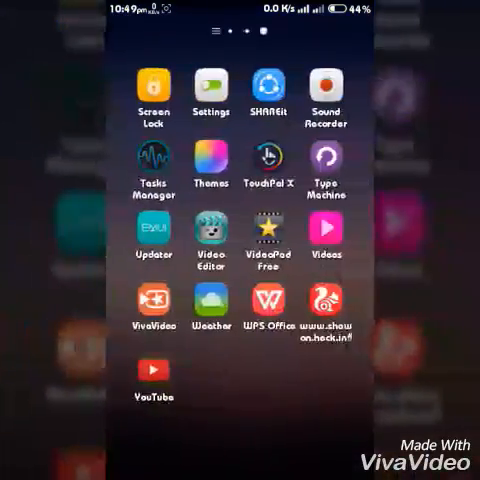
# Apply the MIUI 7 theme from Themes, accepting the Magazine unlock prompt.
pyautogui.click(208, 164)
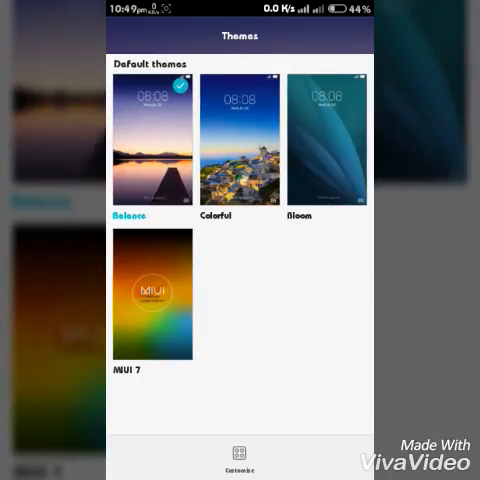
pyautogui.click(152, 292)
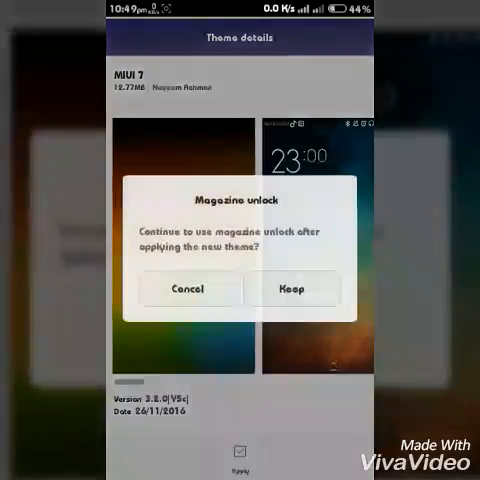
pyautogui.click(292, 288)
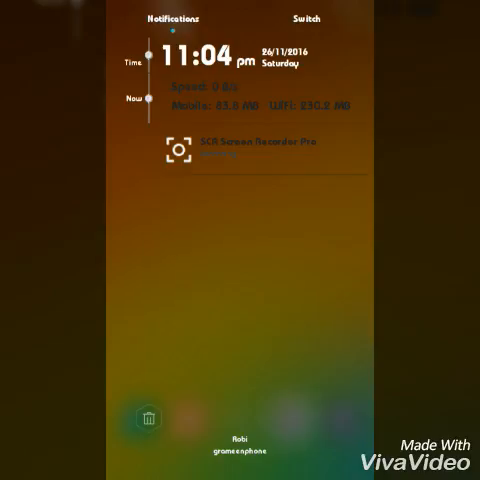
# Dismiss the notification shade to show the MIUI 7 home screen, then enter its settings.
pyautogui.click(306, 18)
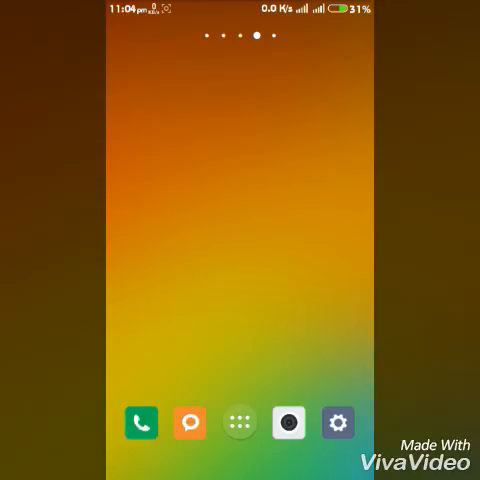
pyautogui.click(238, 422)
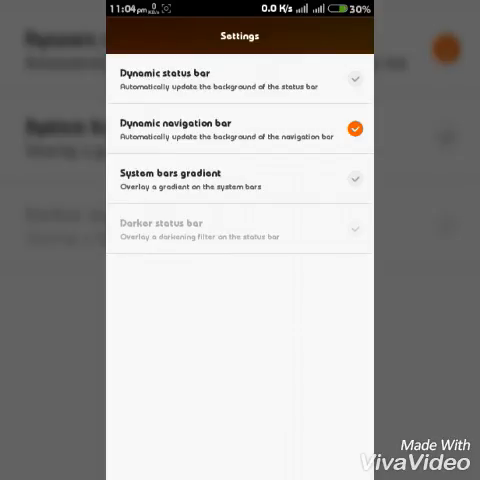
# Toggle the dynamic system bar colouring option so the navigation bar tint is enabled.
pyautogui.click(352, 76)
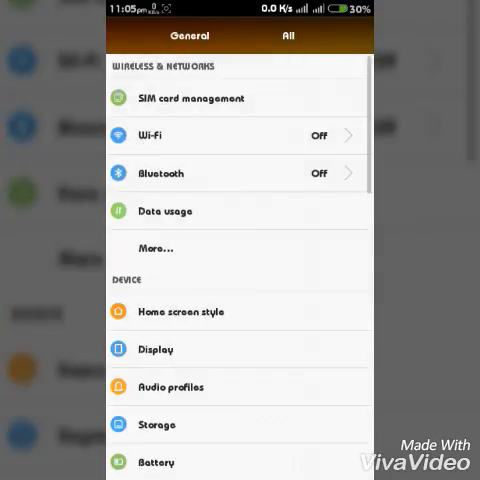
# Scroll through the Security settings, then bring up the alphabetical list of all apps.
pyautogui.scroll(-3)
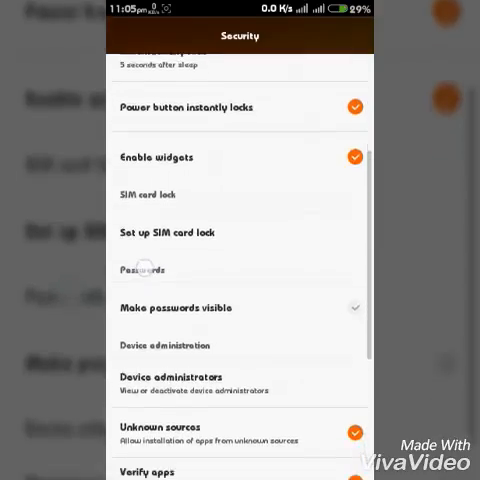
pyautogui.scroll(-3)
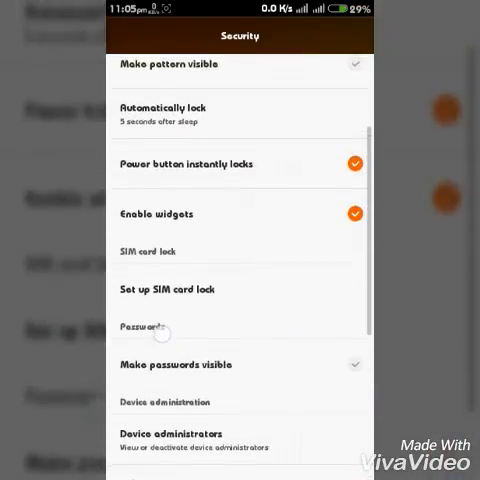
pyautogui.scroll(-3)
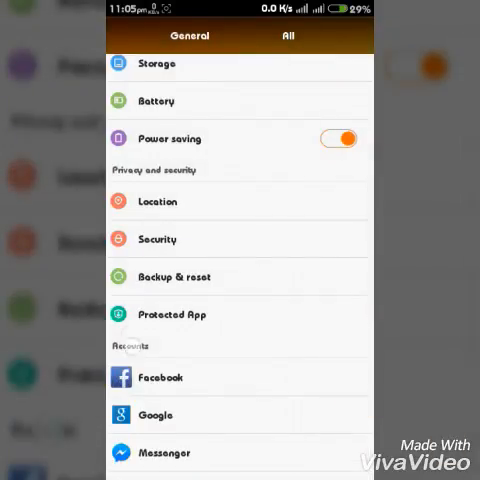
pyautogui.scroll(-3)
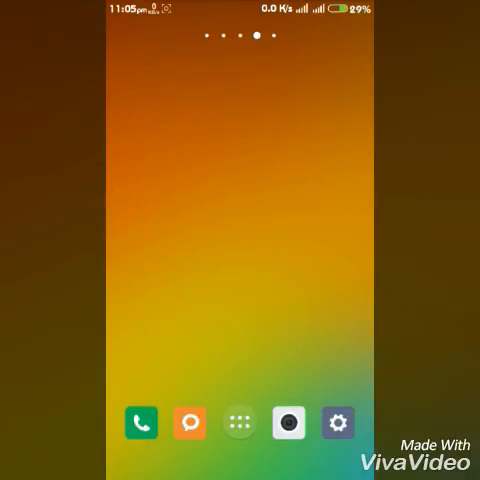
pyautogui.click(238, 420)
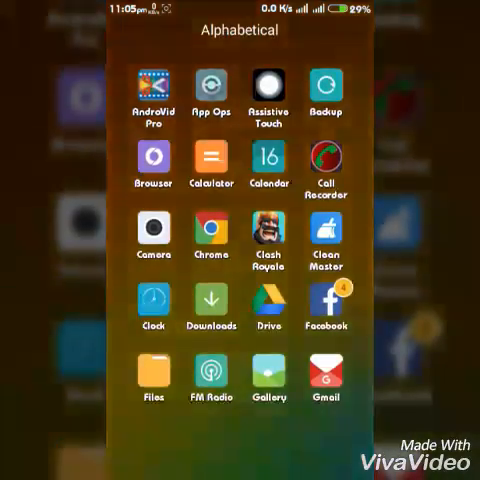